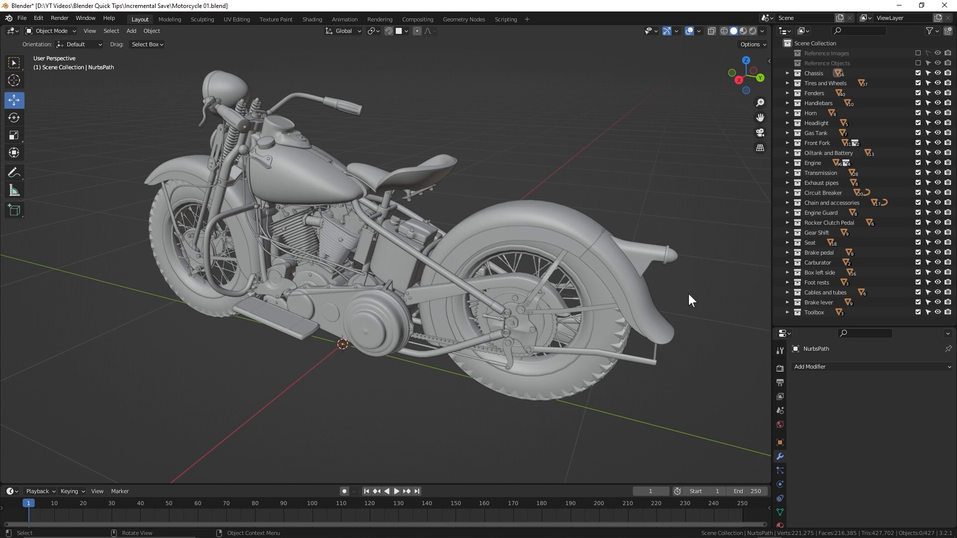
mouse_move(528, 282)
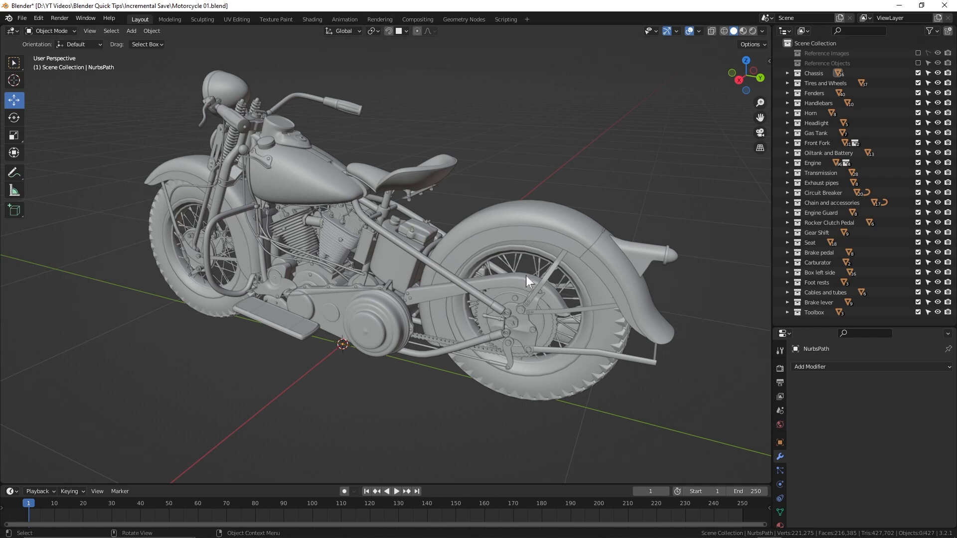
mouse_move(475, 263)
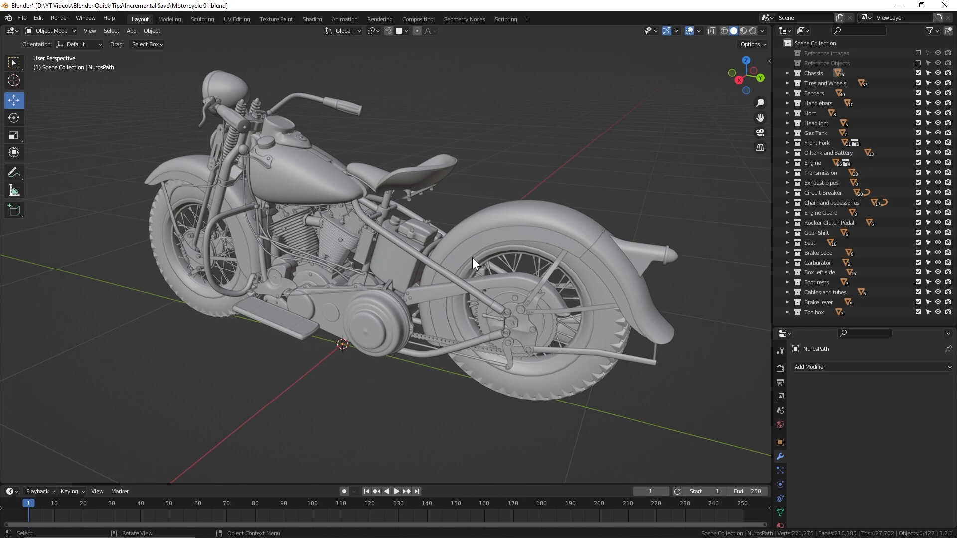
Save the motorcycle scene as a new incremented version, Motorcycle 02.blend, via Save As
key("ctrl+shift+s")
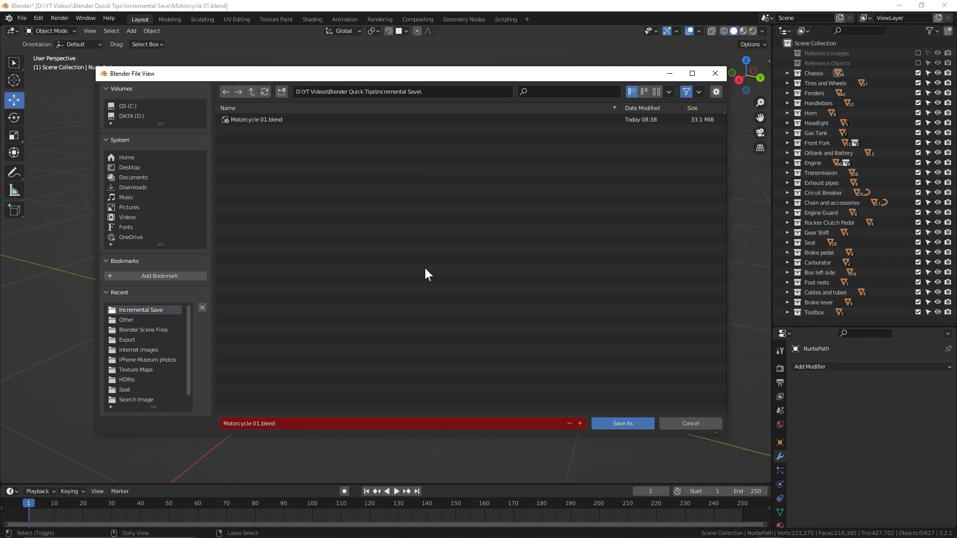
left_click(579, 424)
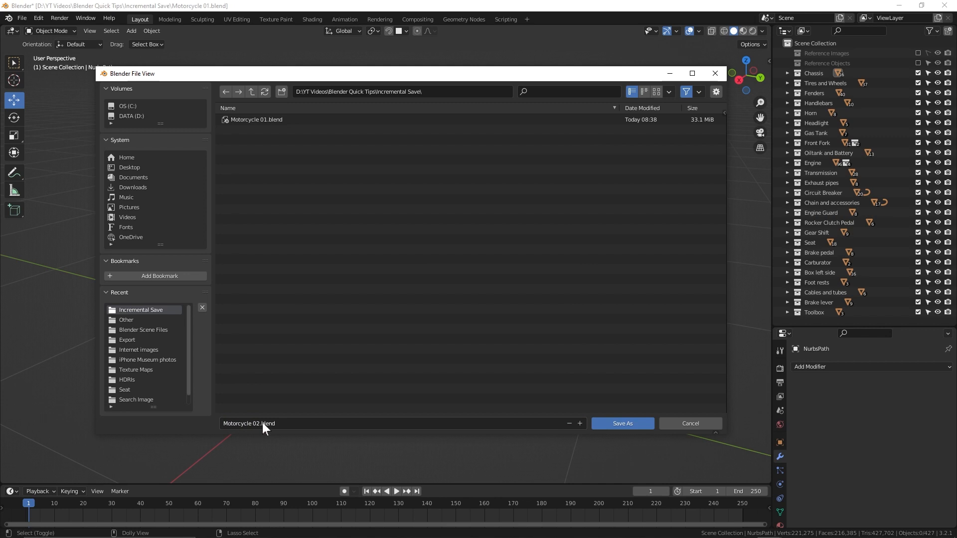
left_click(623, 423)
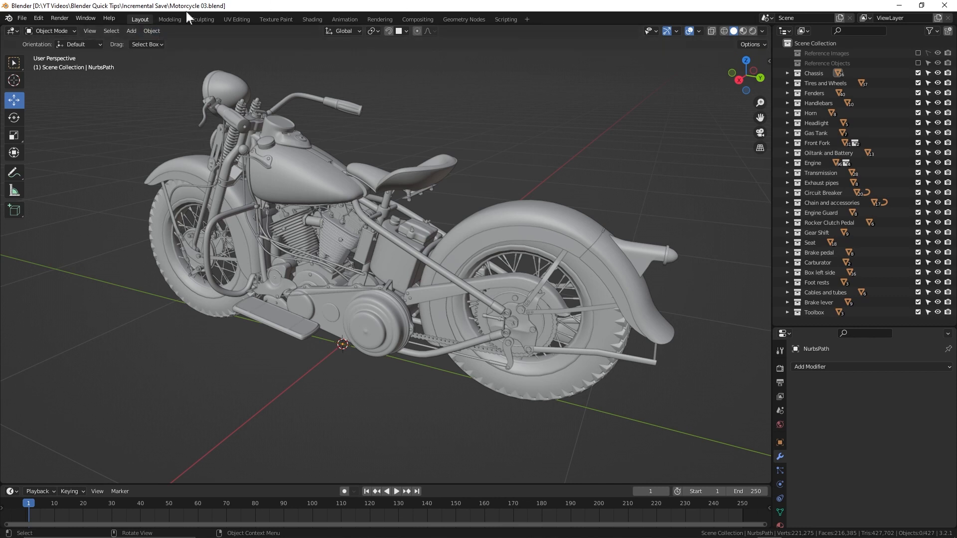
mouse_move(406, 320)
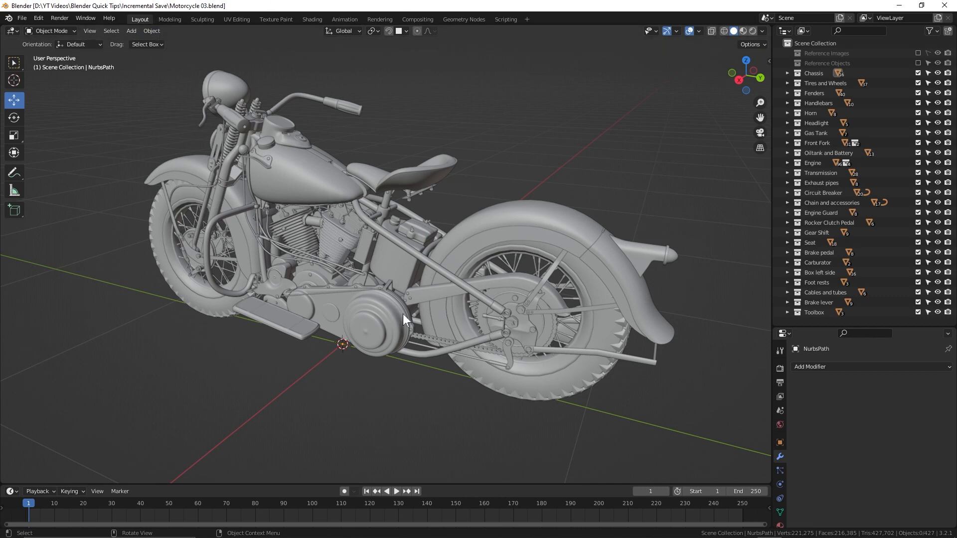